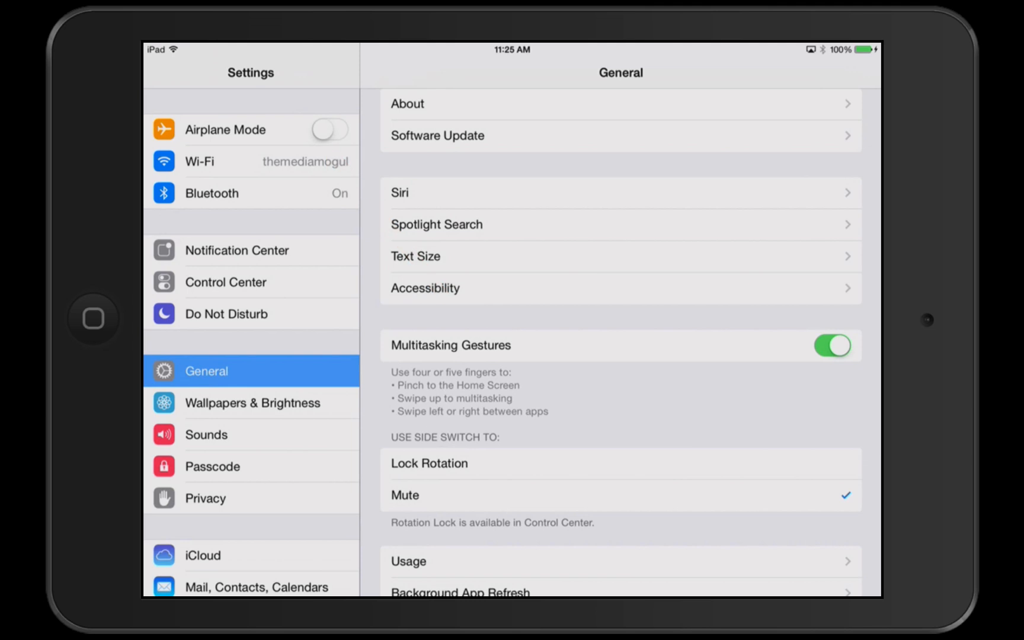
- Return from the General settings page to the iPad Home Screen
{"action": "key", "text": "home"}
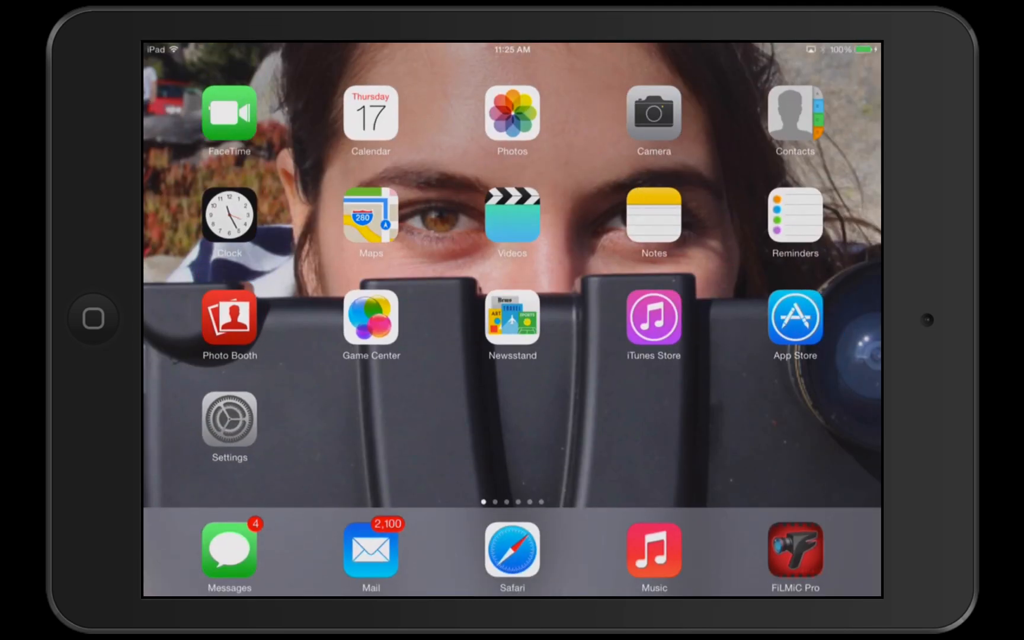
{"action": "left_click", "coordinate": [793, 553]}
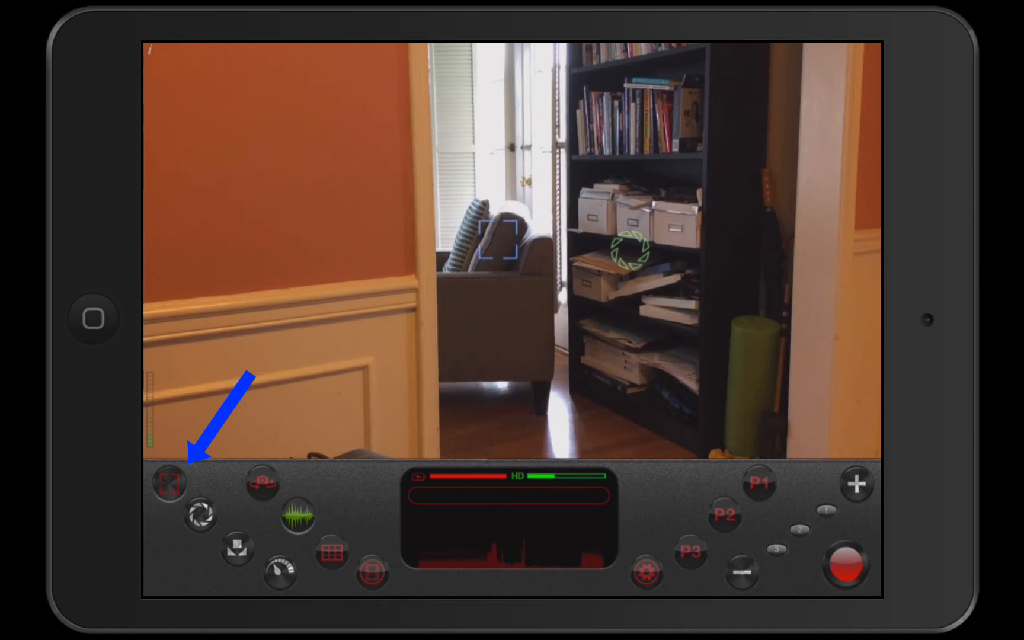
- Place the focus reticle on the chair with the exposure reticle beside it
{"action": "left_click", "coordinate": [171, 482]}
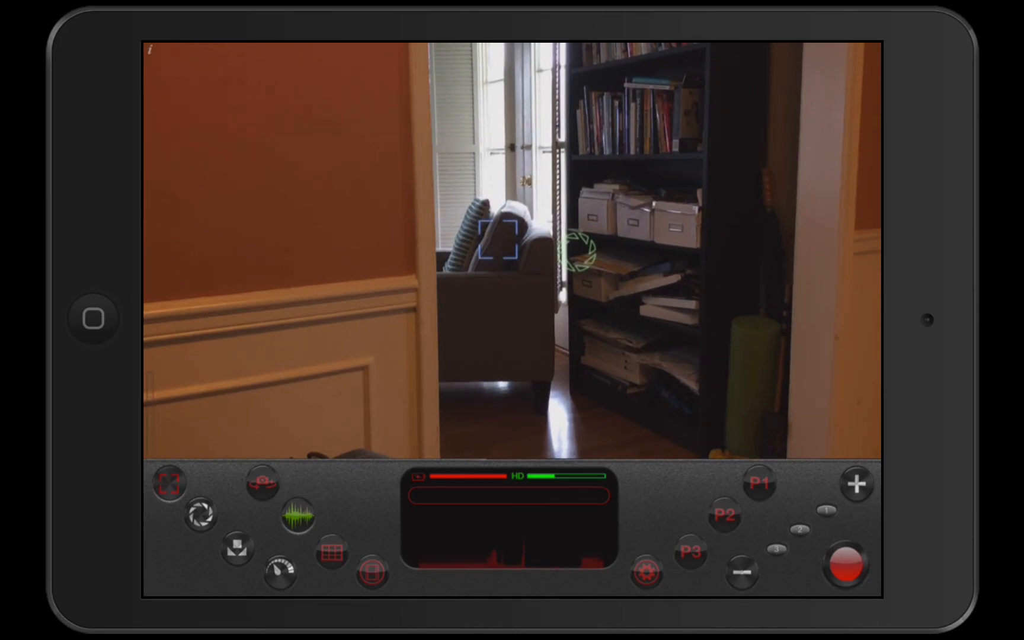
- Lock exposure, then record the chair for about ten seconds and stop
{"action": "left_click", "coordinate": [201, 515]}
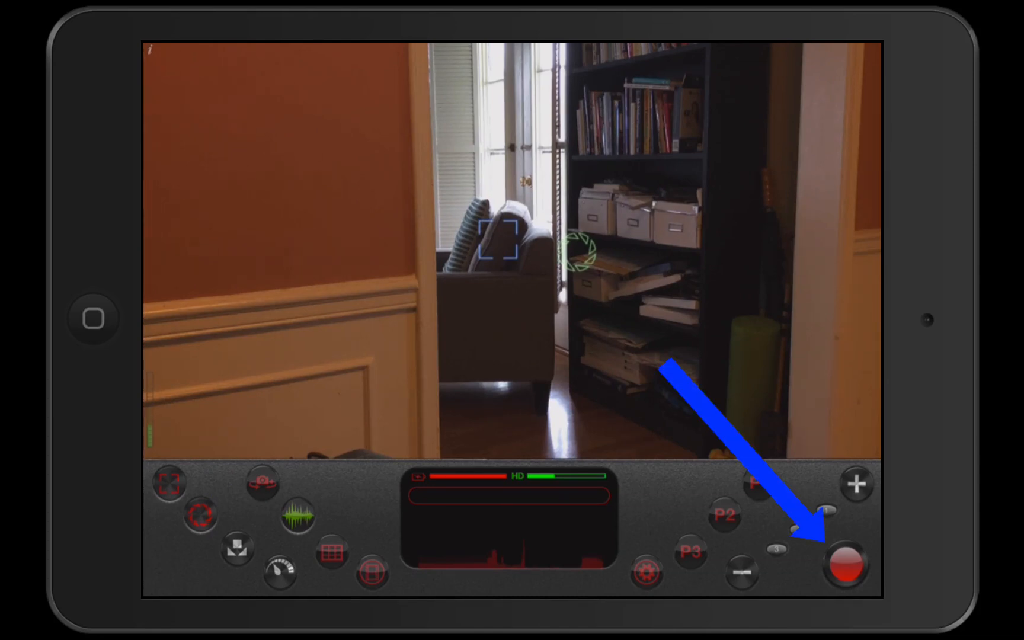
{"action": "left_click", "coordinate": [846, 566]}
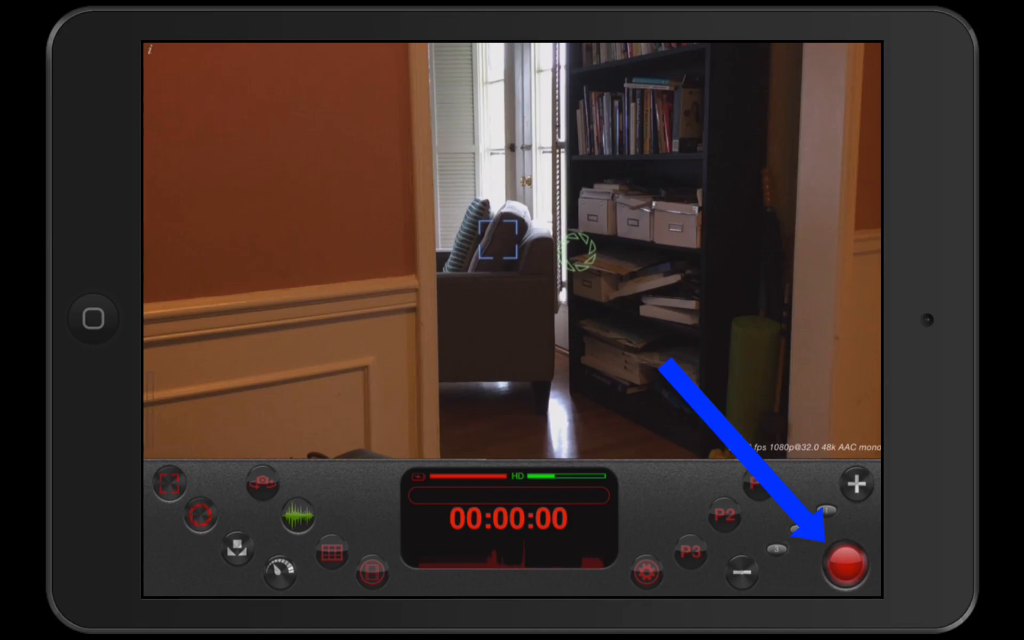
{"action": "left_click", "coordinate": [845, 564]}
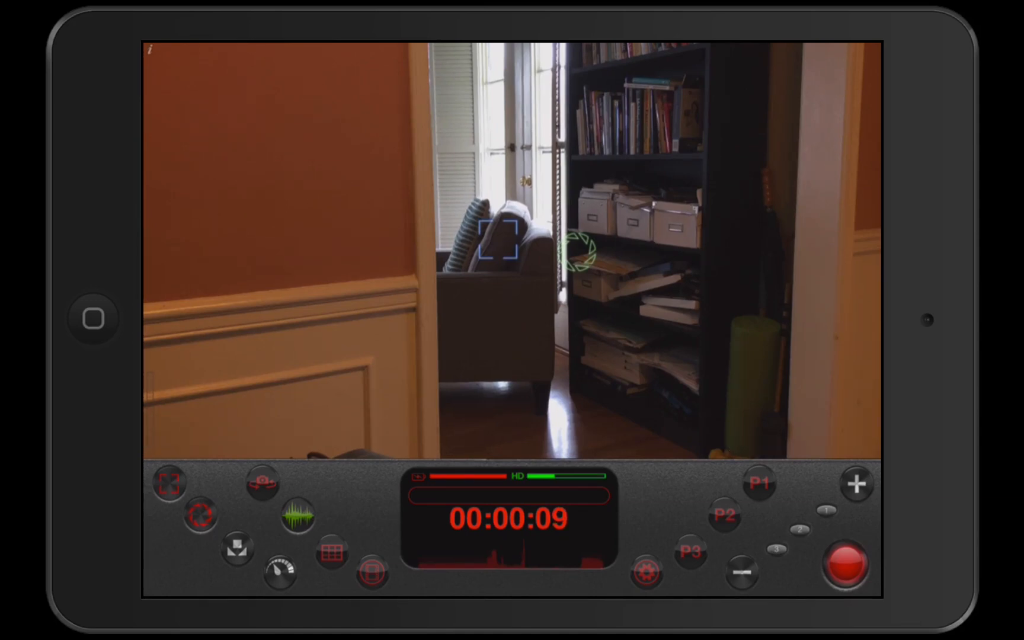
{"action": "left_click", "coordinate": [846, 563]}
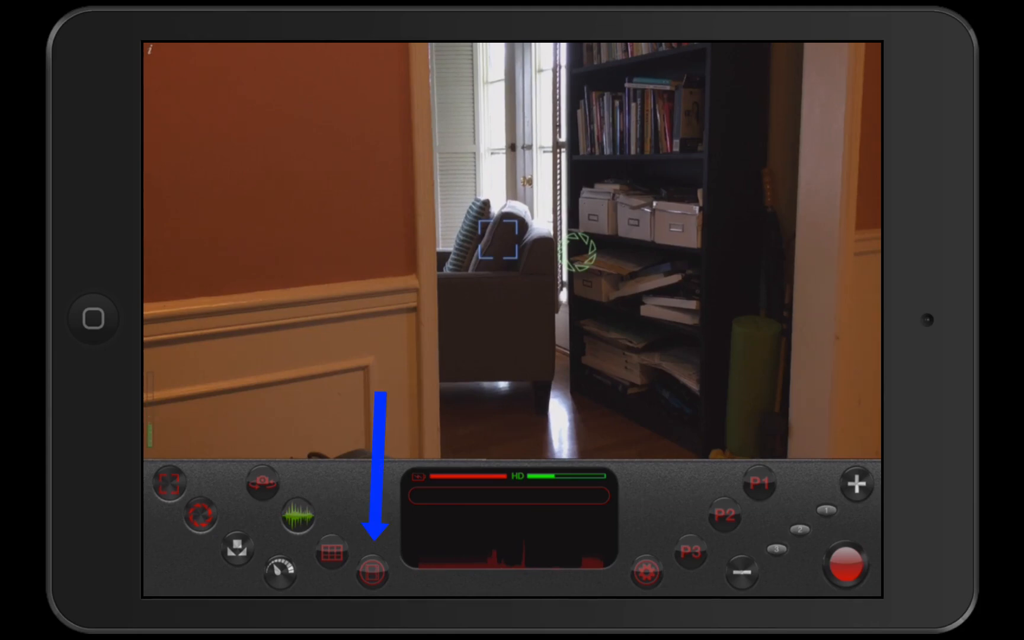
- Play back the new ten-second clip from the library, then return to the footage list
{"action": "left_click", "coordinate": [370, 575]}
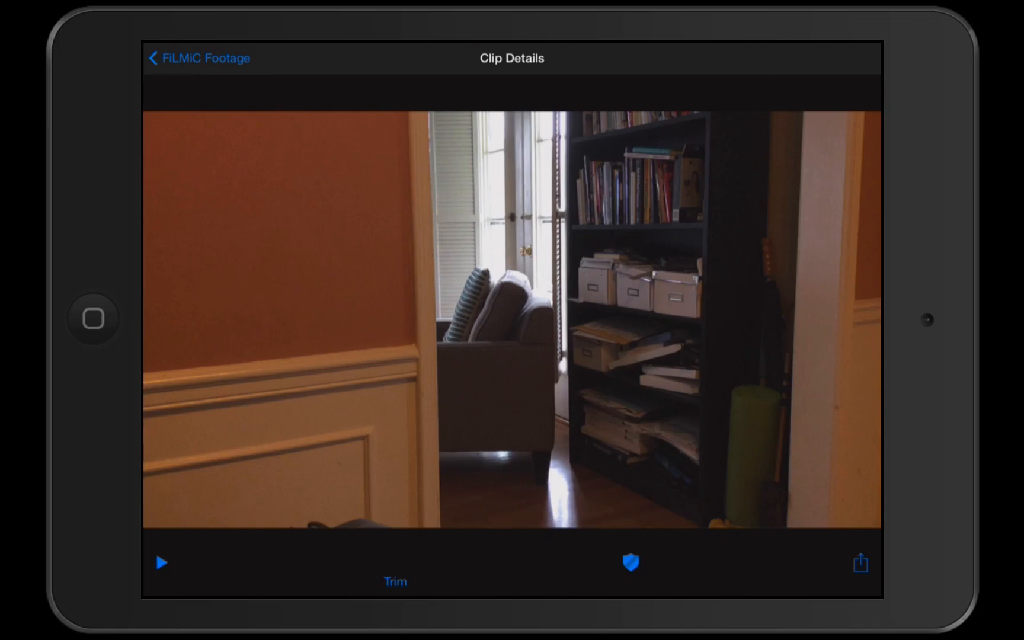
{"action": "left_click", "coordinate": [161, 562]}
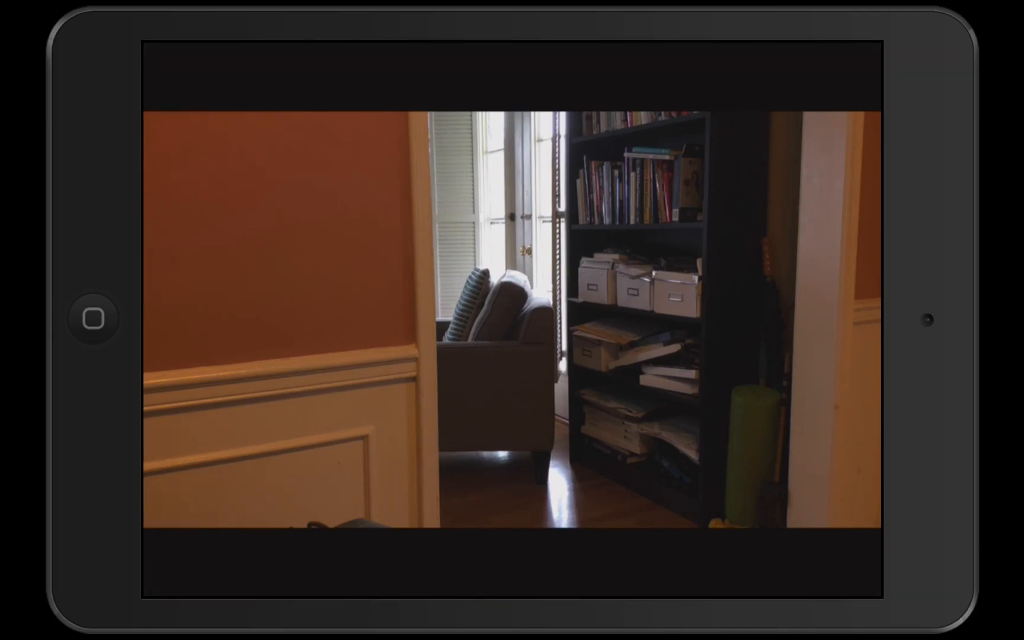
{"action": "left_click", "coordinate": [512, 320]}
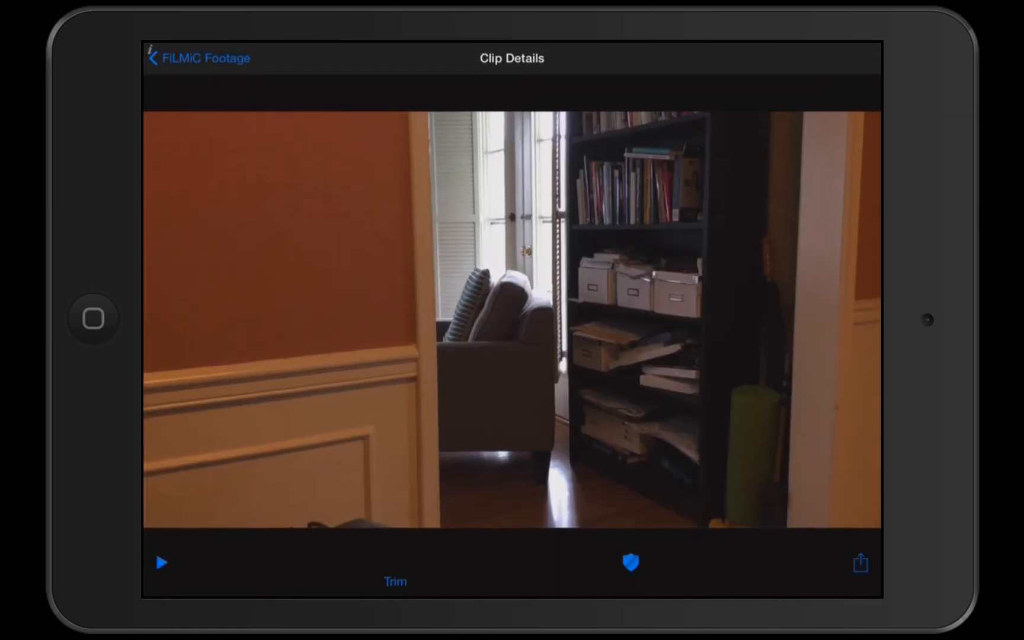
{"action": "left_click", "coordinate": [203, 57]}
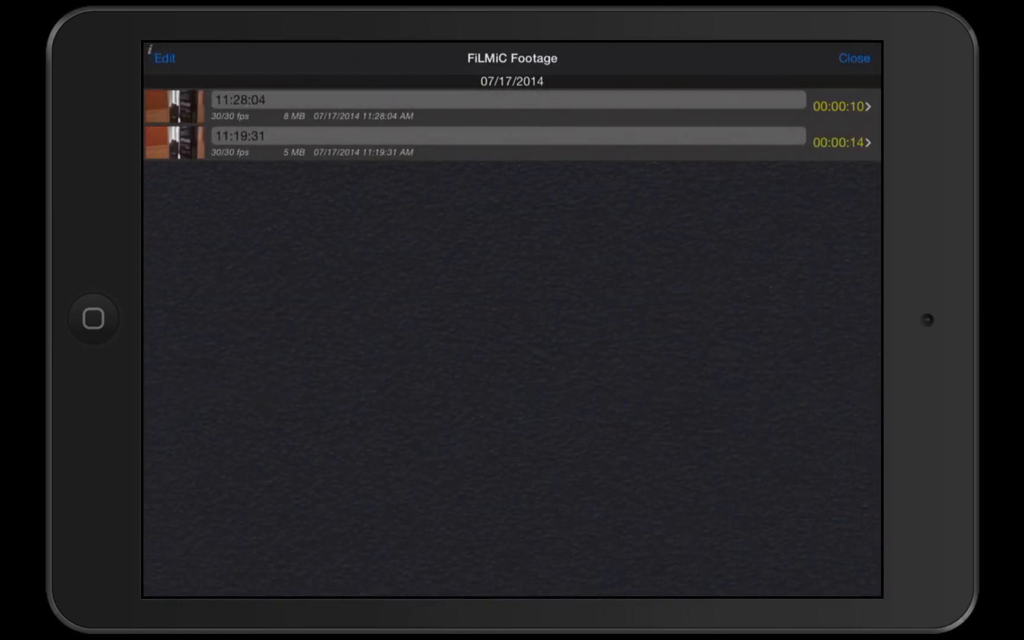
{"action": "left_click", "coordinate": [854, 58]}
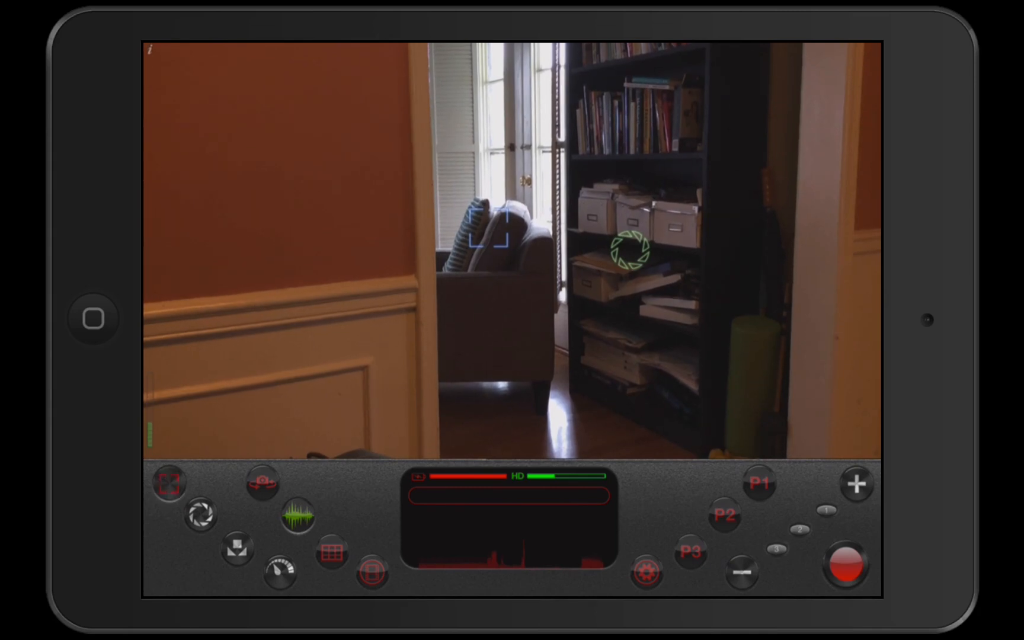
{"action": "left_click", "coordinate": [200, 515]}
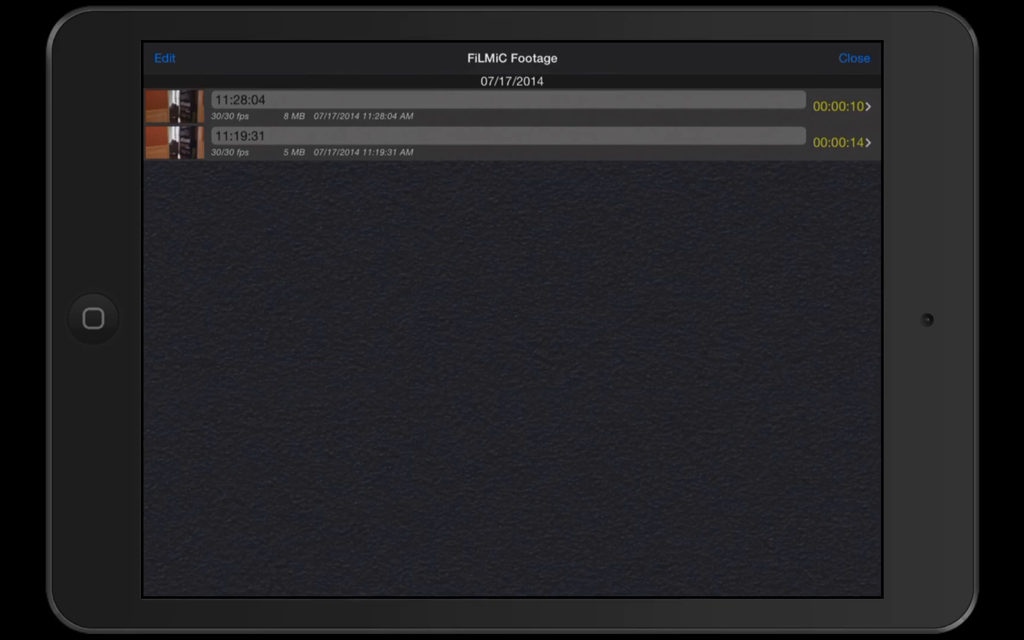
- Select a clip and bring up its sharing destinations, including Camera Roll
{"action": "left_click", "coordinate": [163, 58]}
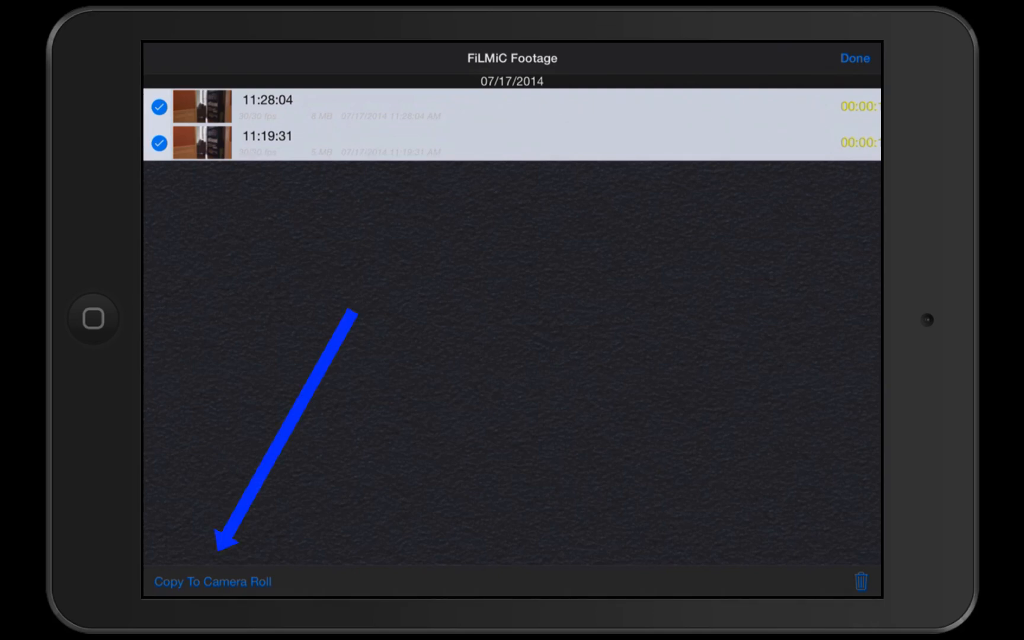
{"action": "left_click", "coordinate": [854, 59]}
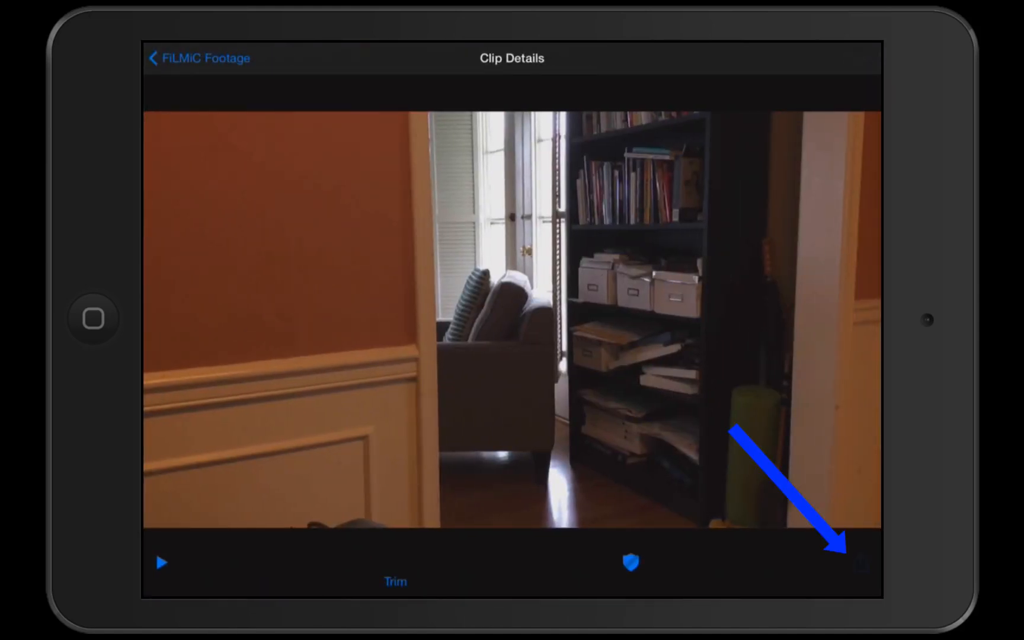
{"action": "left_click", "coordinate": [860, 562]}
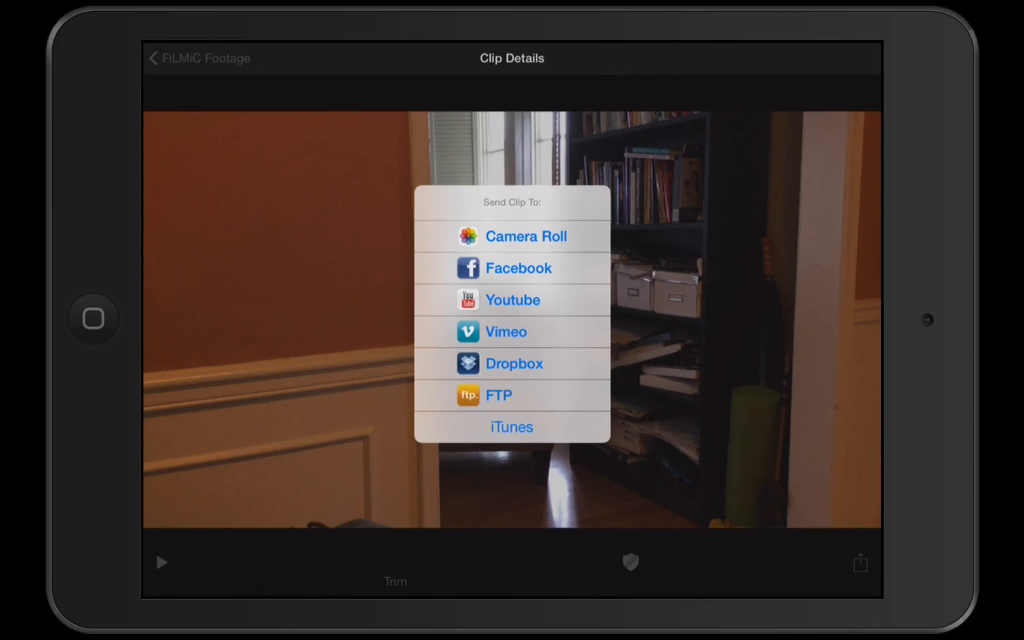